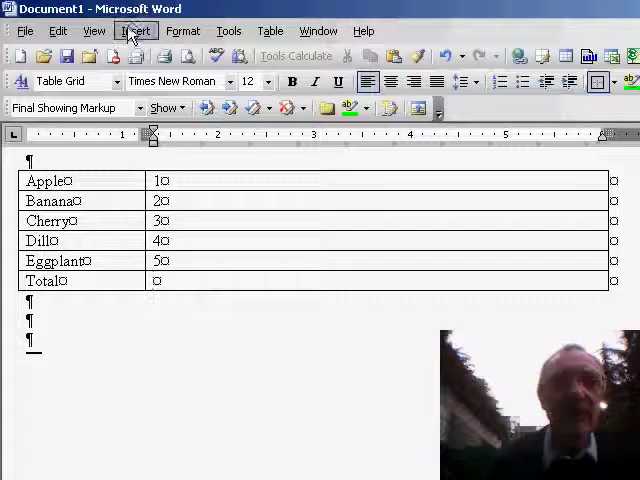
Step: Bring up the Field dialog from the Insert menu for the Total value cell
left_click(132, 32)
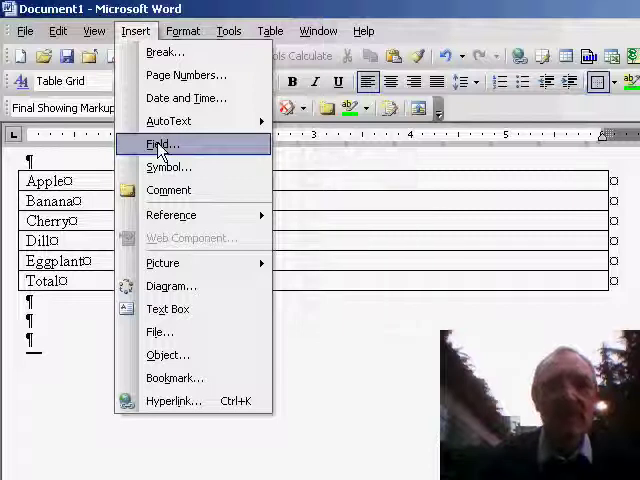
left_click(162, 144)
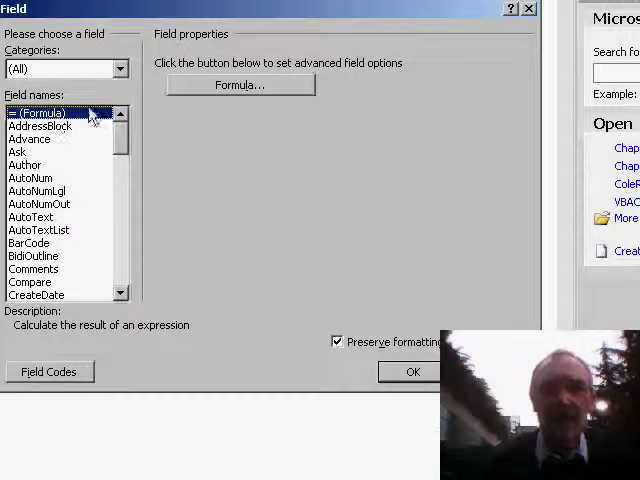
mouse_move(240, 94)
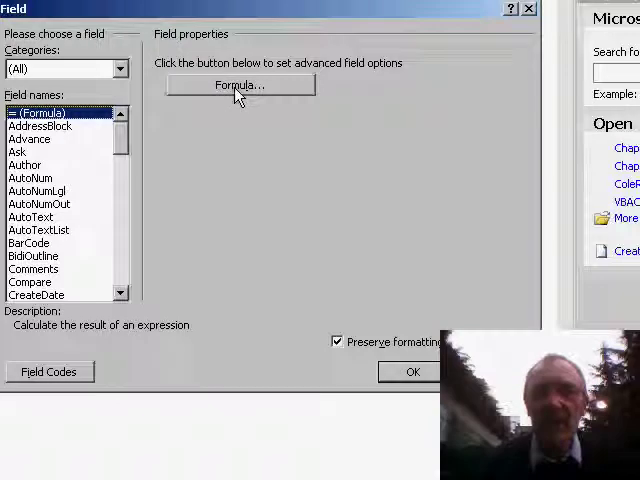
Step: Insert a =SUM(ABOVE) formula field in the Total cell, showing 150
left_click(238, 84)
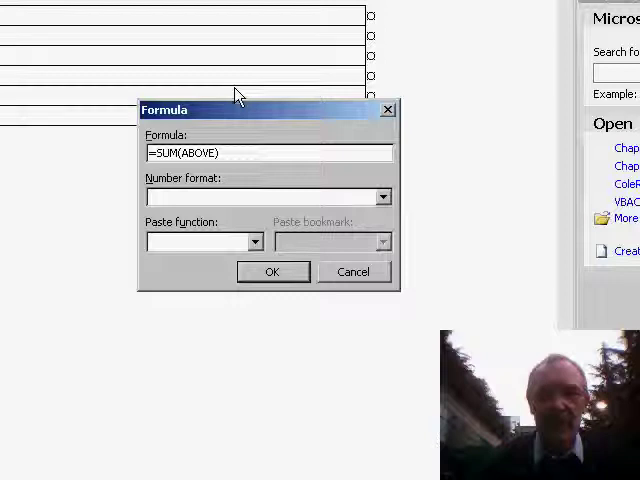
mouse_move(224, 256)
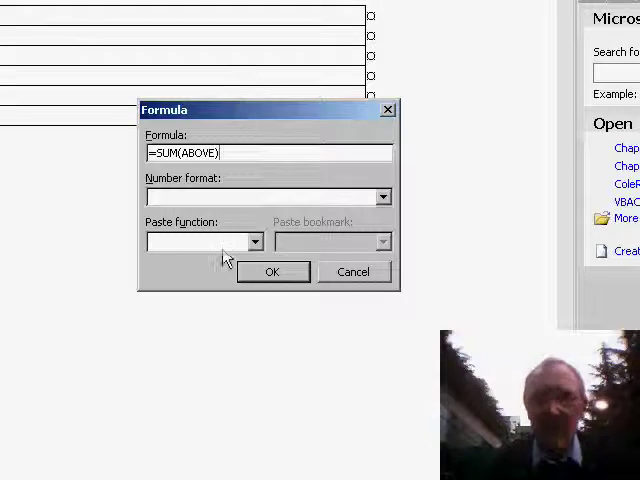
left_click(272, 272)
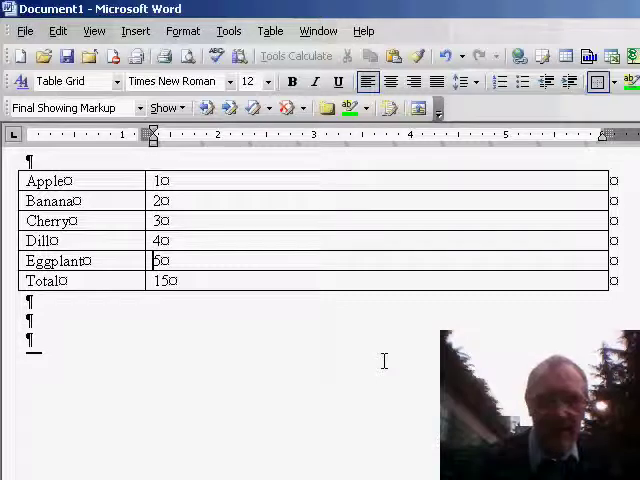
Step: Change Eggplant's value from 50 to 450 so the Total updates to 550
type("4")
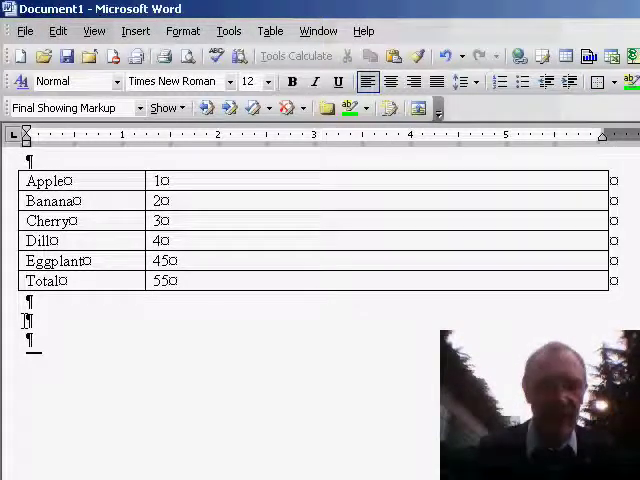
Step: Write the expression 12^2 on its own line below the table for calculation
type("12^")
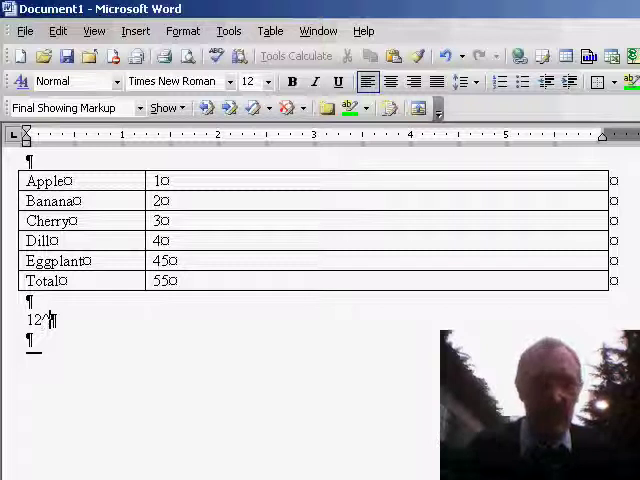
type("2")
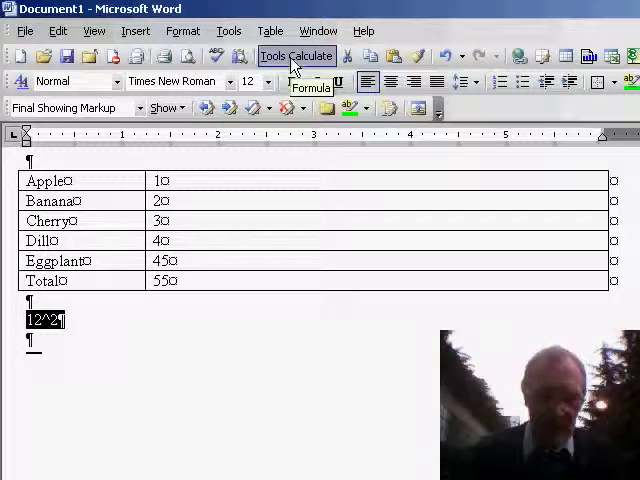
scroll("down", 3)
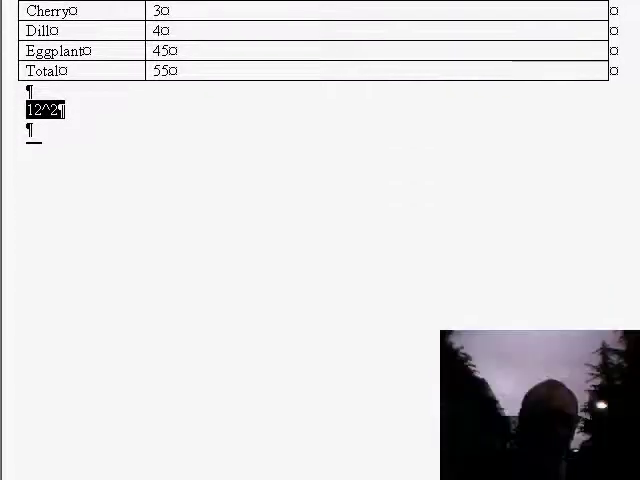